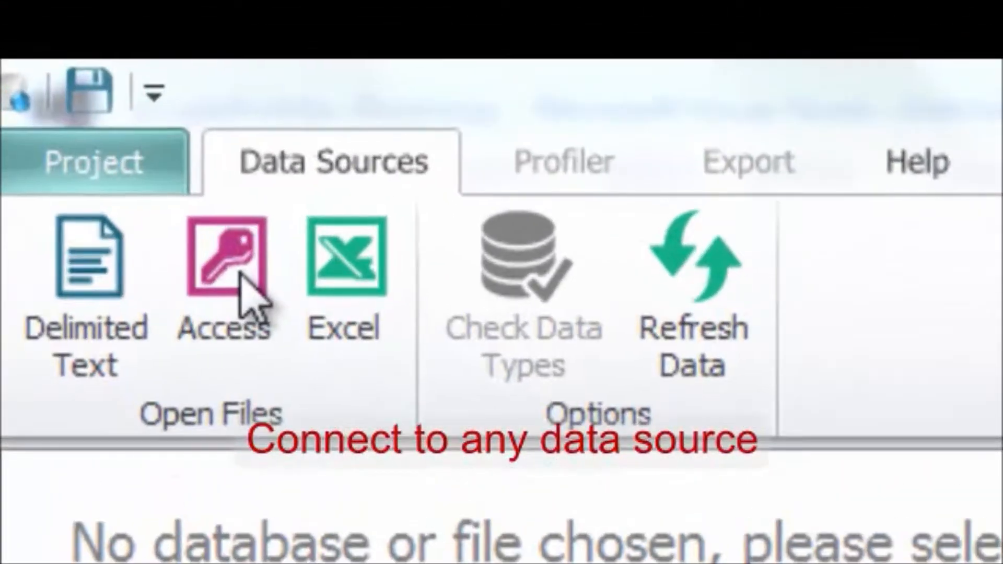
- Connect to an Access data source and open Demo.accdb from the E: drive
{"action": "left_click", "coordinate": [222, 259]}
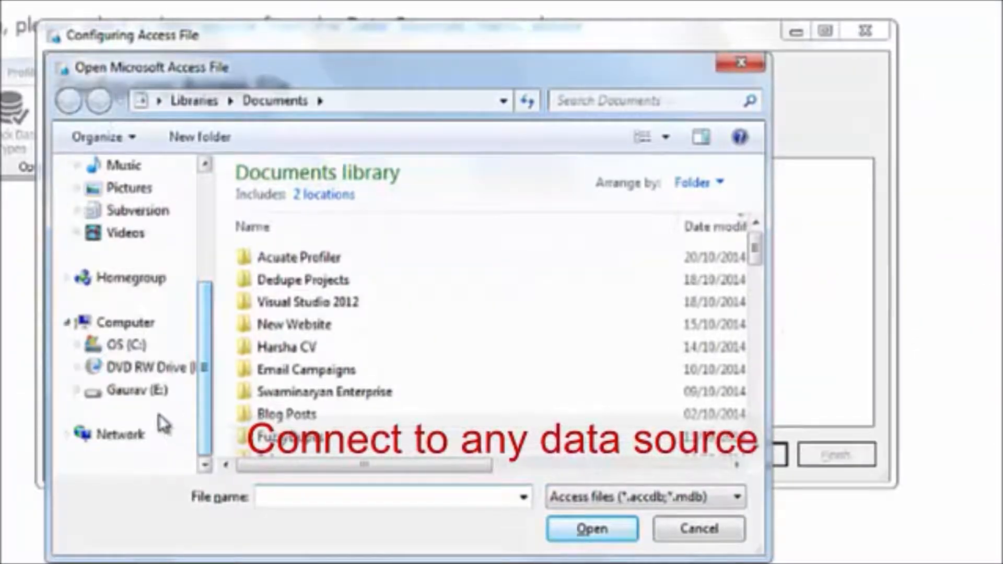
{"action": "left_click", "coordinate": [134, 391]}
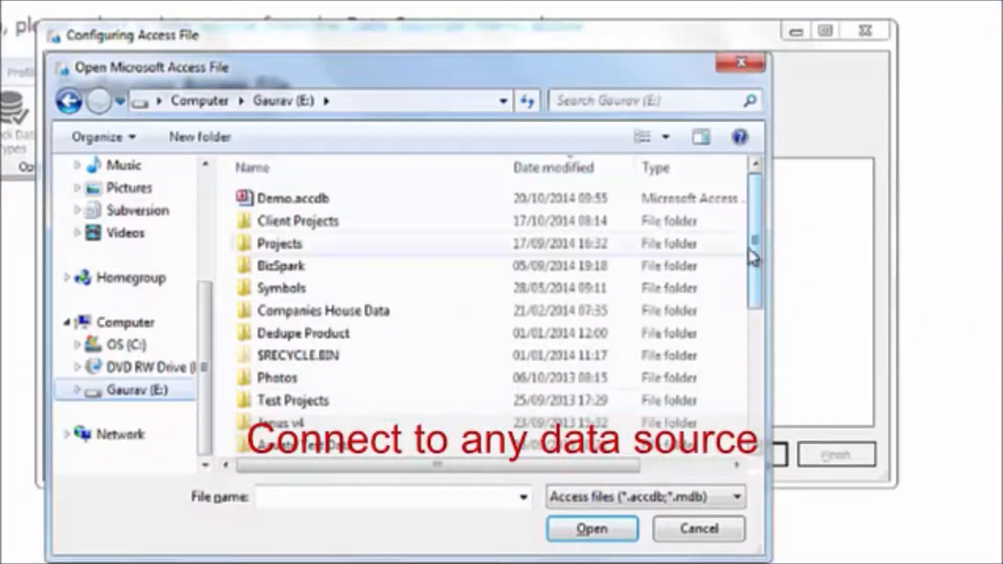
{"action": "left_click", "coordinate": [590, 529]}
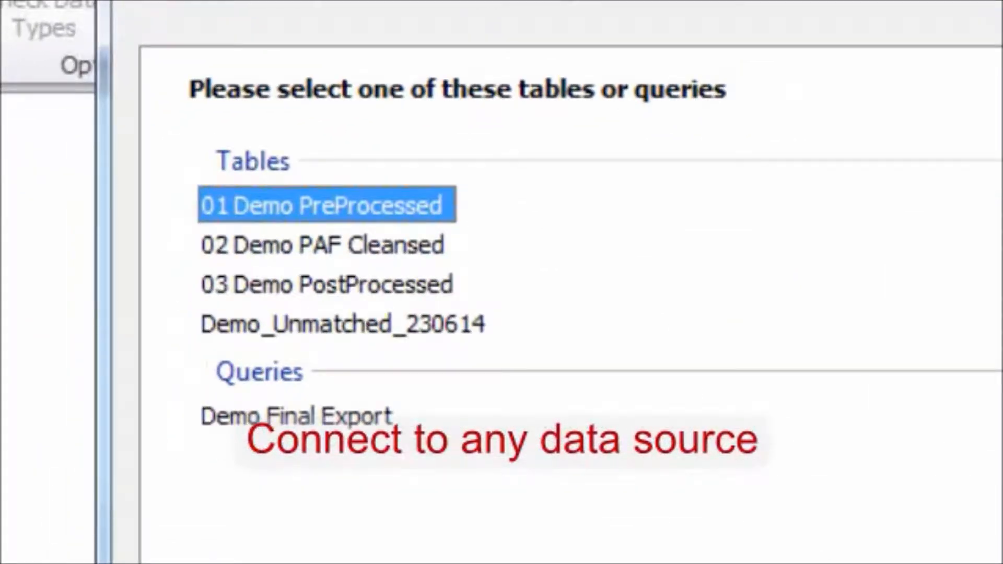
- Select the 01 Demo PreProcessed table, preview its records, and finish loading it
{"action": "left_click", "coordinate": [808, 499]}
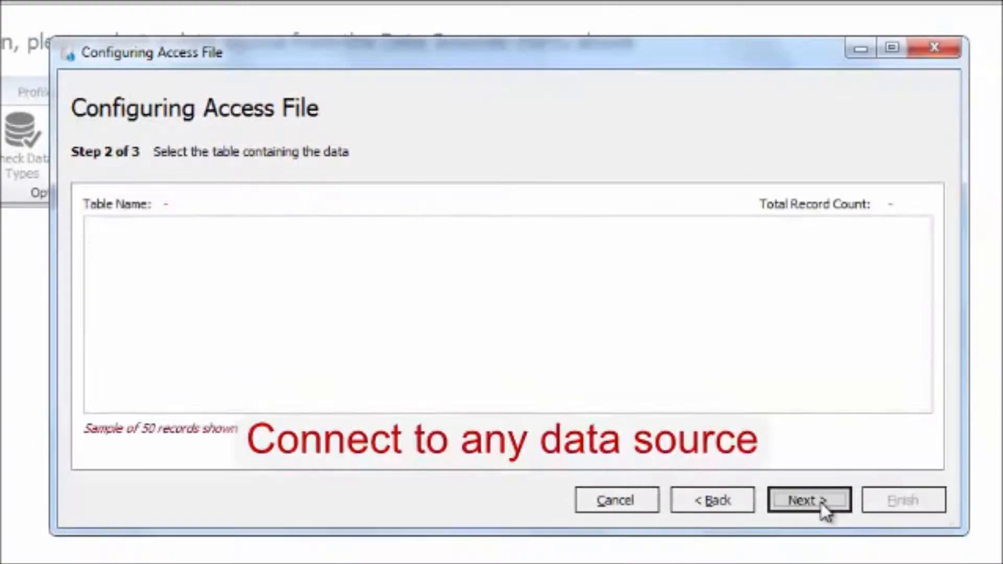
{"action": "left_click", "coordinate": [809, 500]}
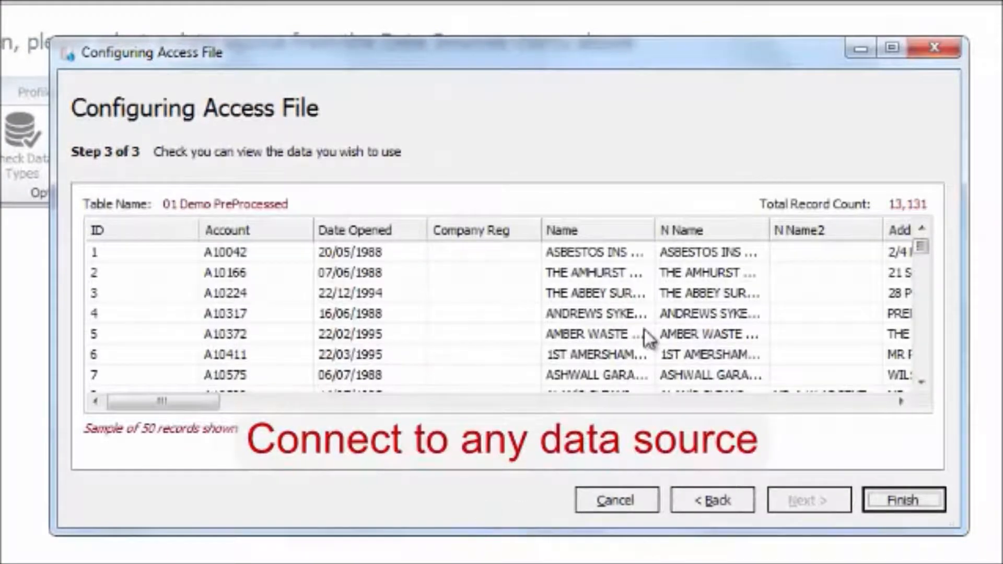
{"action": "left_click", "coordinate": [904, 499]}
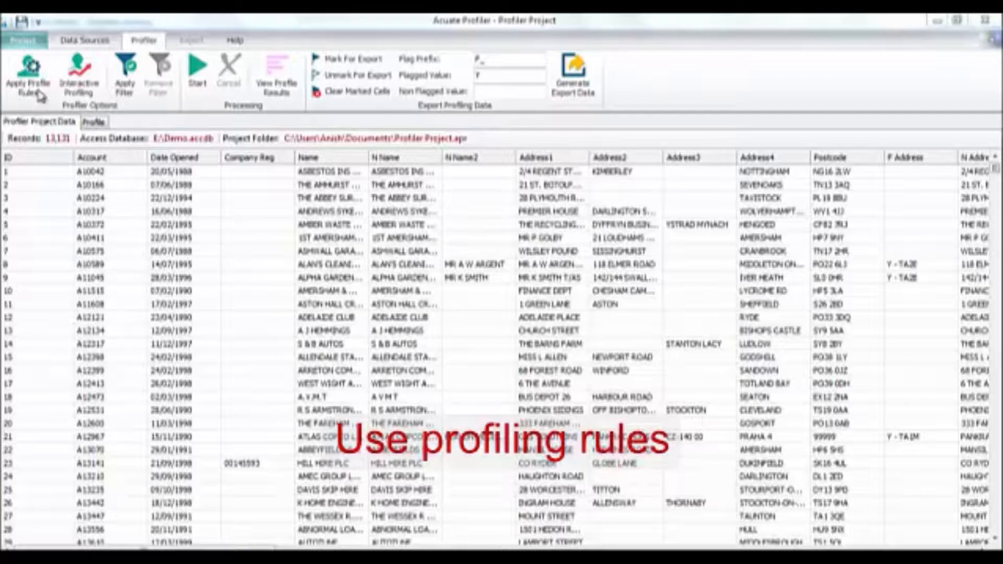
- Apply the checked profile rules to the table and acknowledge the completion message
{"action": "left_click", "coordinate": [27, 76]}
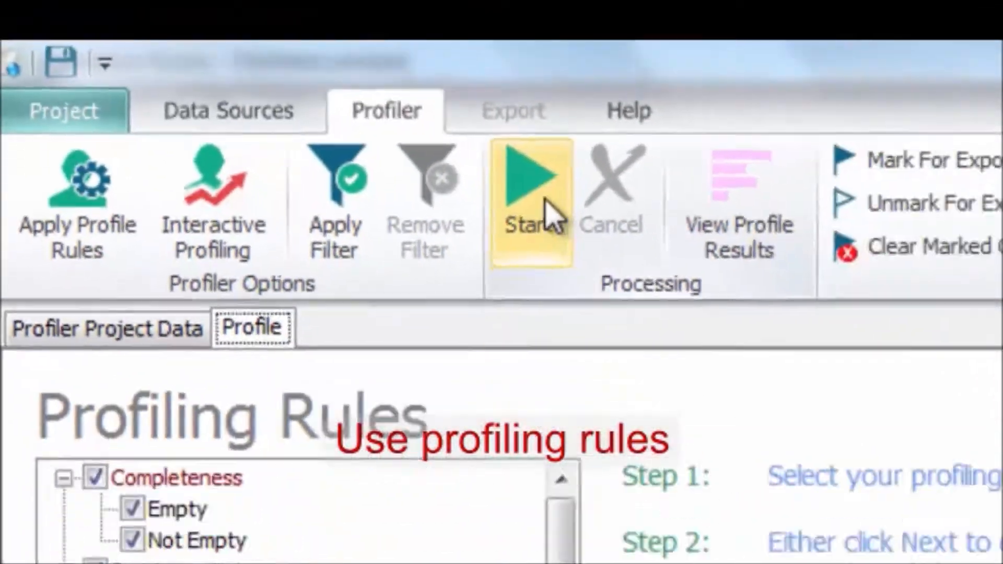
{"action": "left_click", "coordinate": [530, 185]}
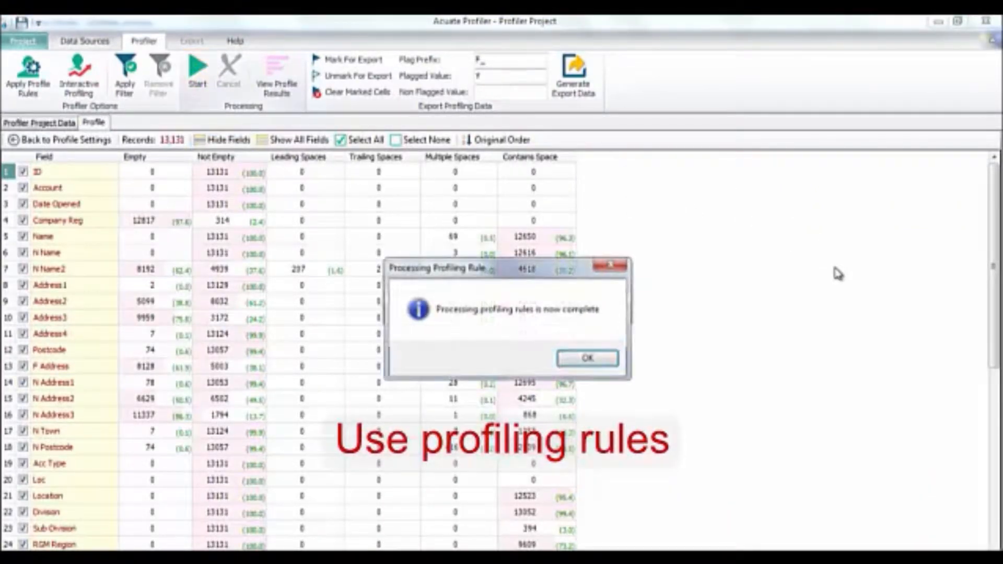
{"action": "left_click", "coordinate": [586, 357]}
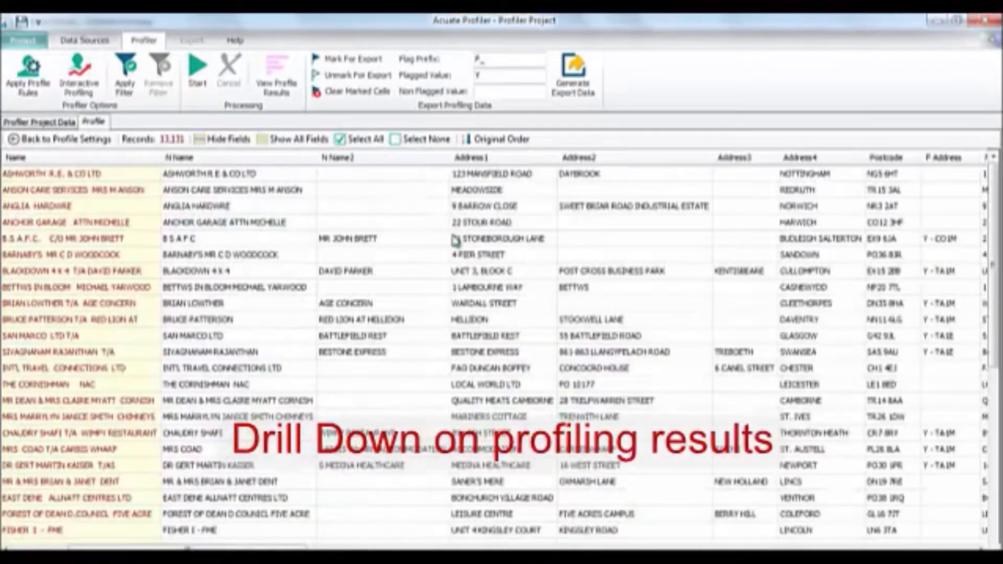
- Leave the drill-down records via Back To Profile Data and show the full project data
{"action": "left_click", "coordinate": [275, 74]}
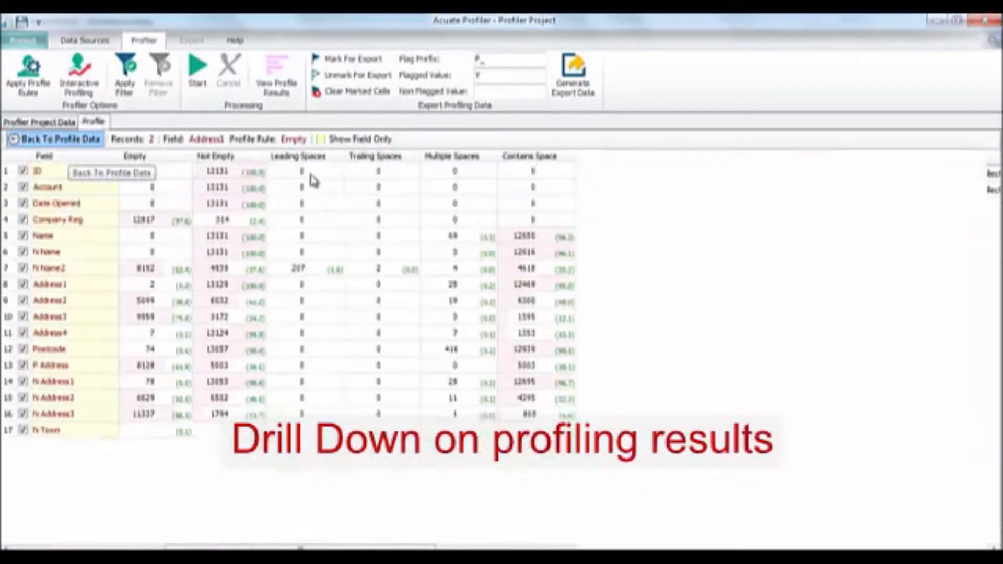
{"action": "left_click", "coordinate": [54, 139]}
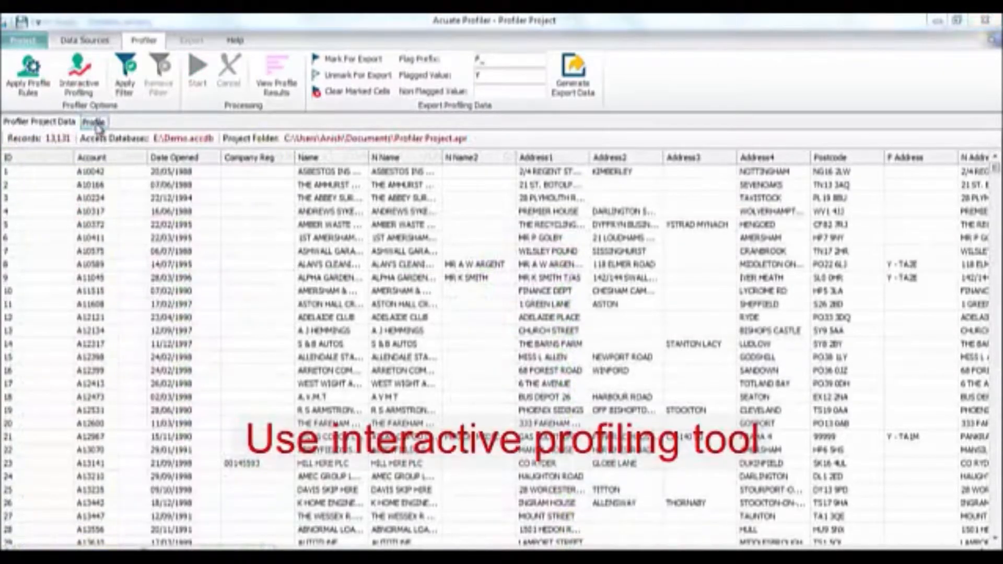
- View interactive profiling charts for the Address3 field
{"action": "left_click", "coordinate": [78, 71]}
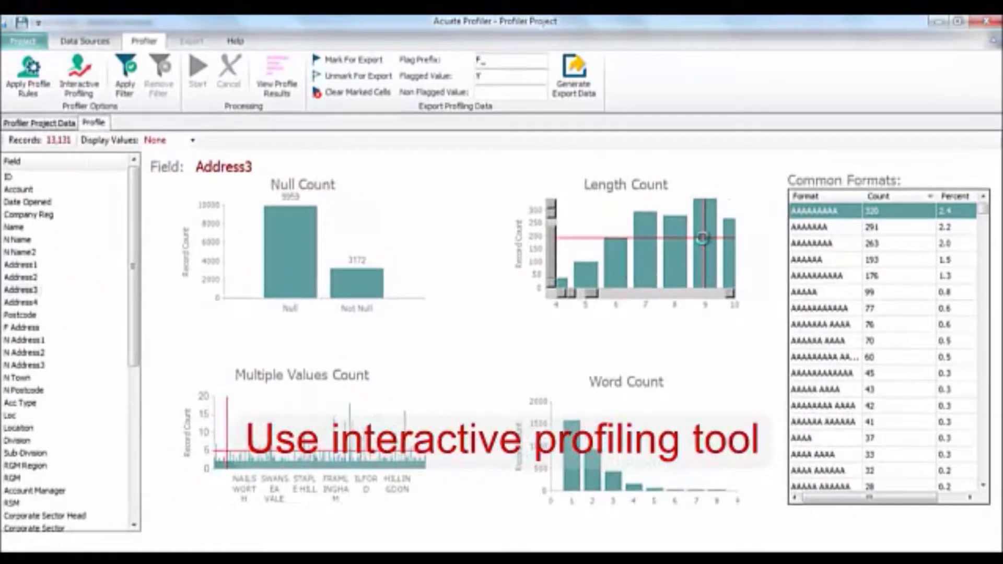
{"action": "left_click", "coordinate": [700, 237]}
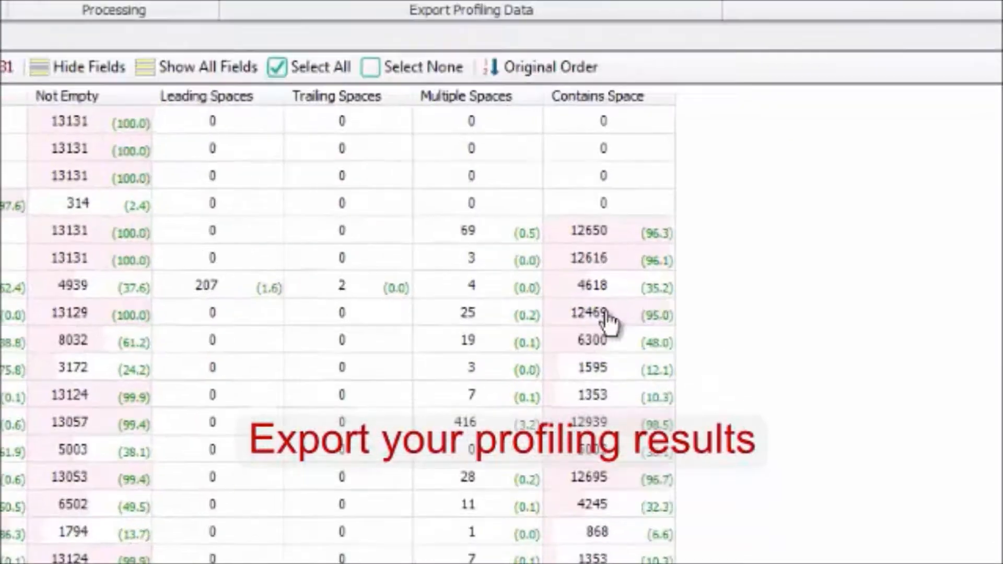
- Open the context options for the Address1 Contains Space result to flag it for export
{"action": "right_click", "coordinate": [608, 319]}
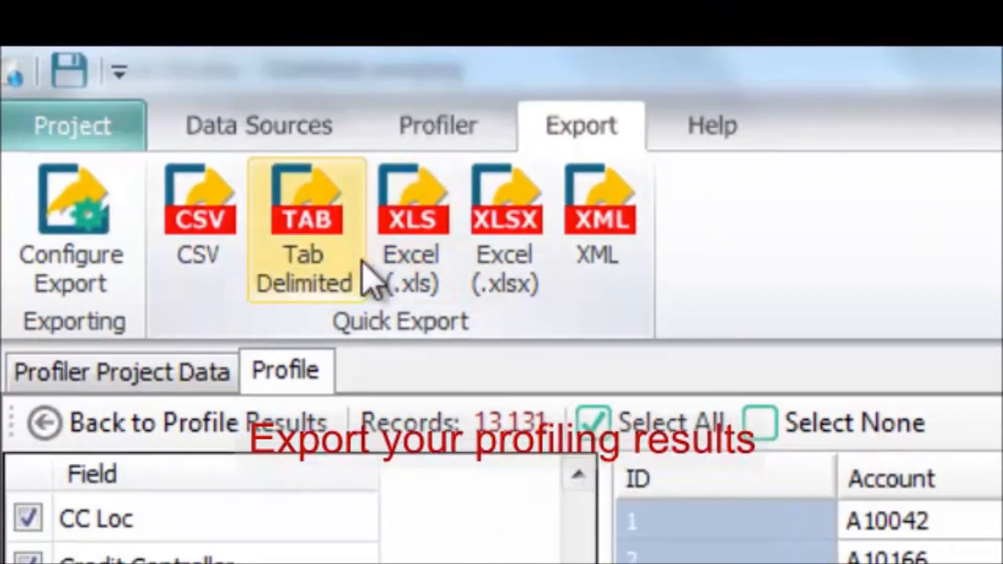
{"action": "mouse_move", "coordinate": [348, 288]}
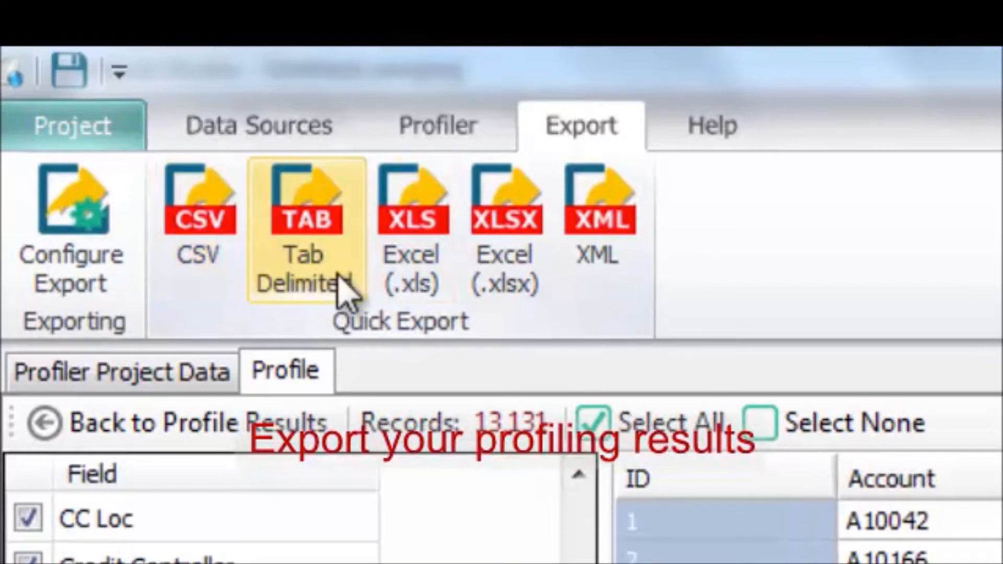